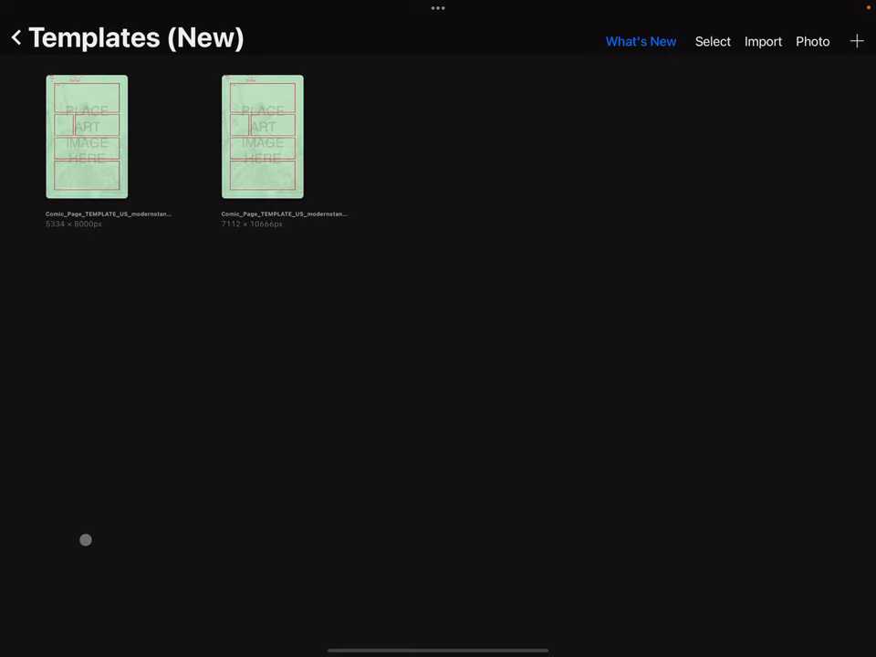
mouse_move(84, 226)
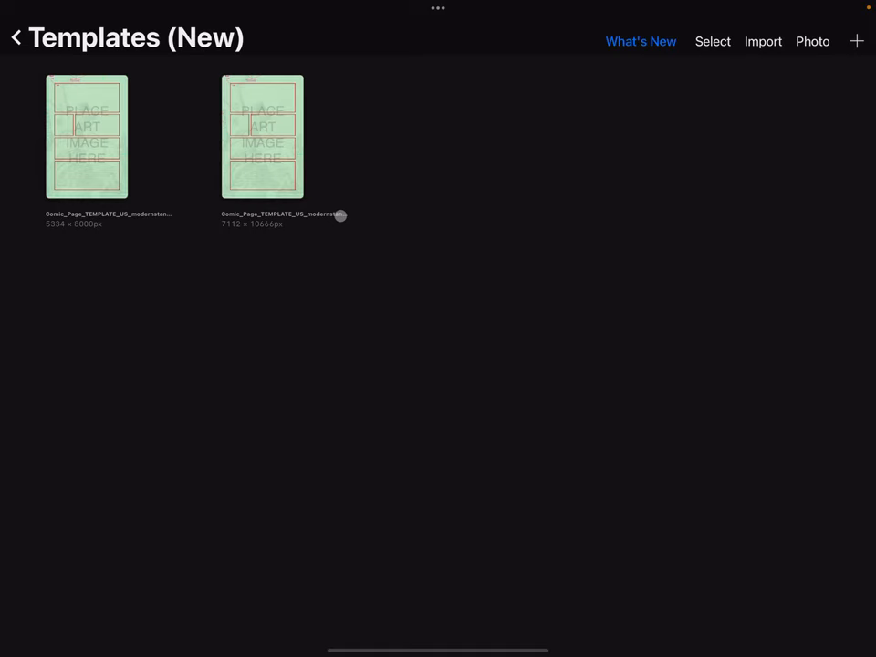
mouse_move(163, 215)
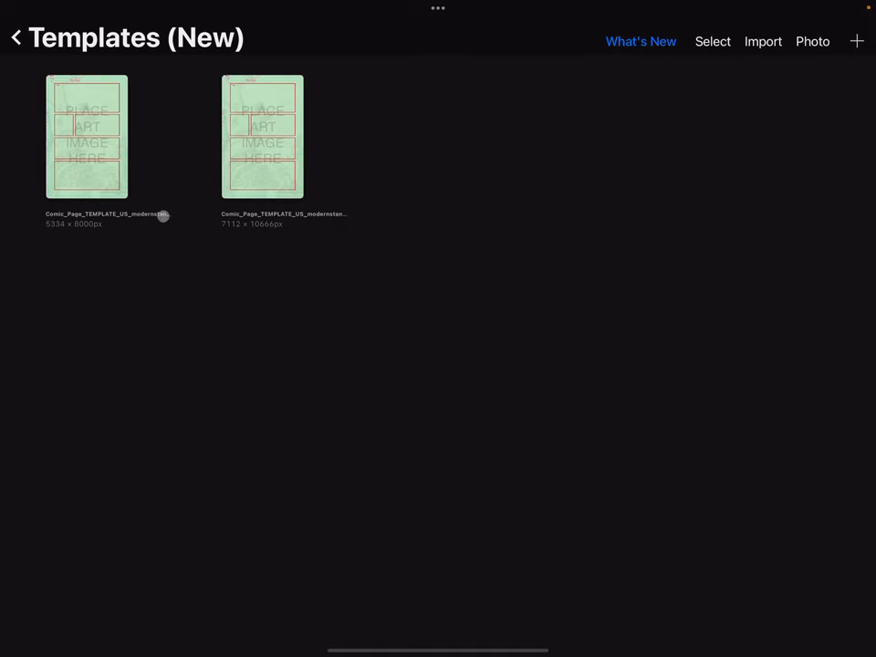
mouse_move(354, 223)
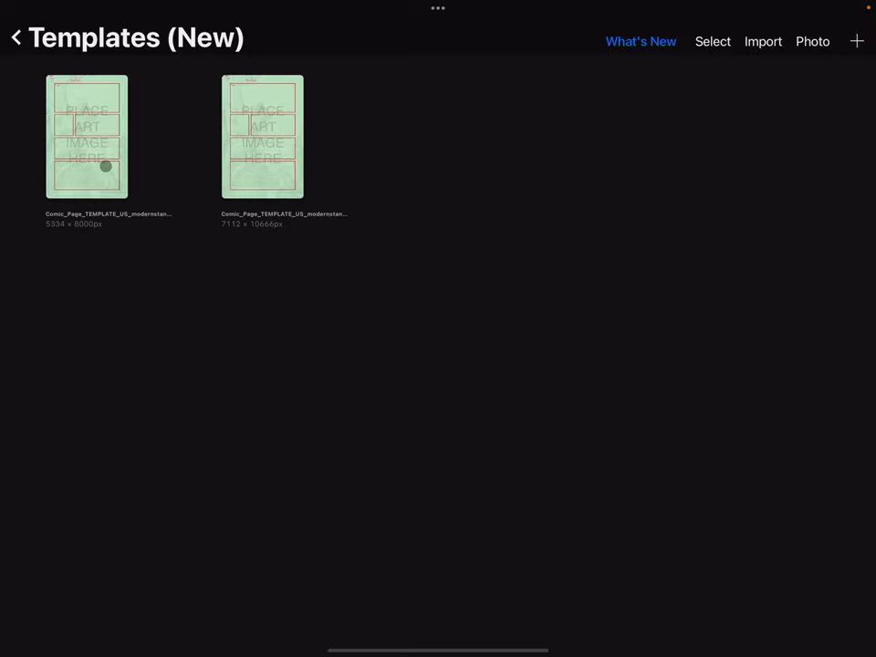
Step: Open the first comic page template and review its canvas information via Actions > Canvas, then close it
click(84, 131)
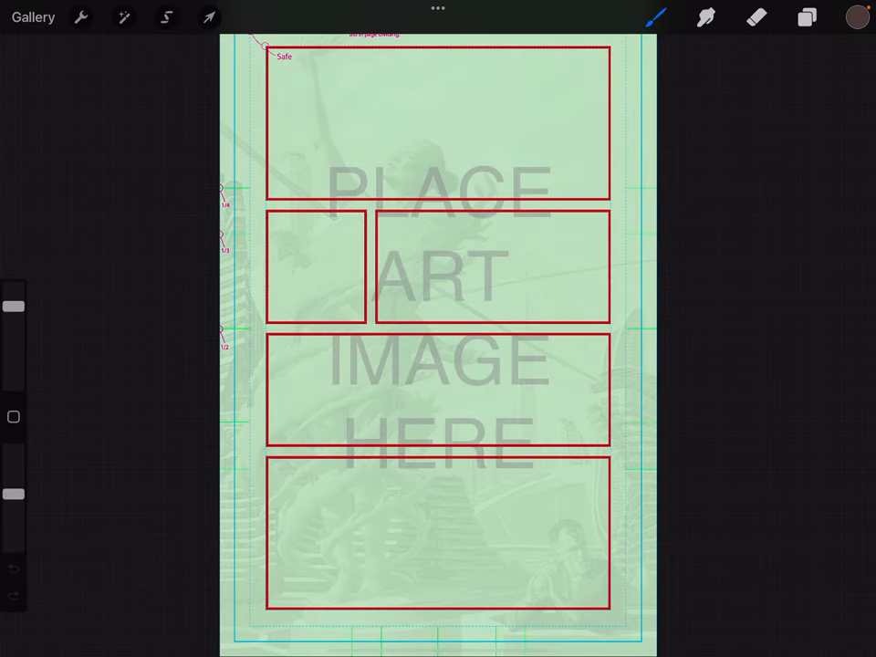
click(84, 19)
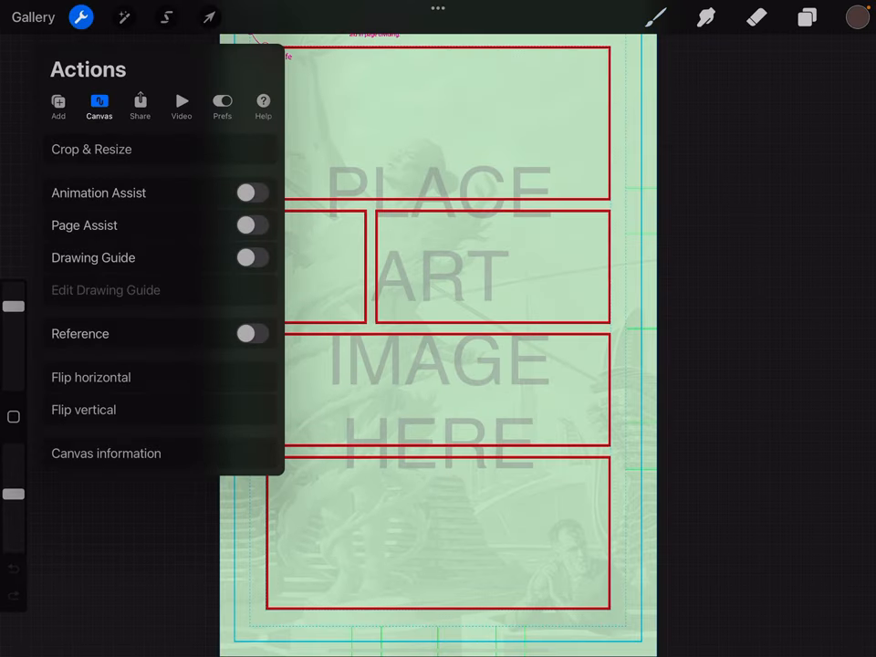
click(106, 452)
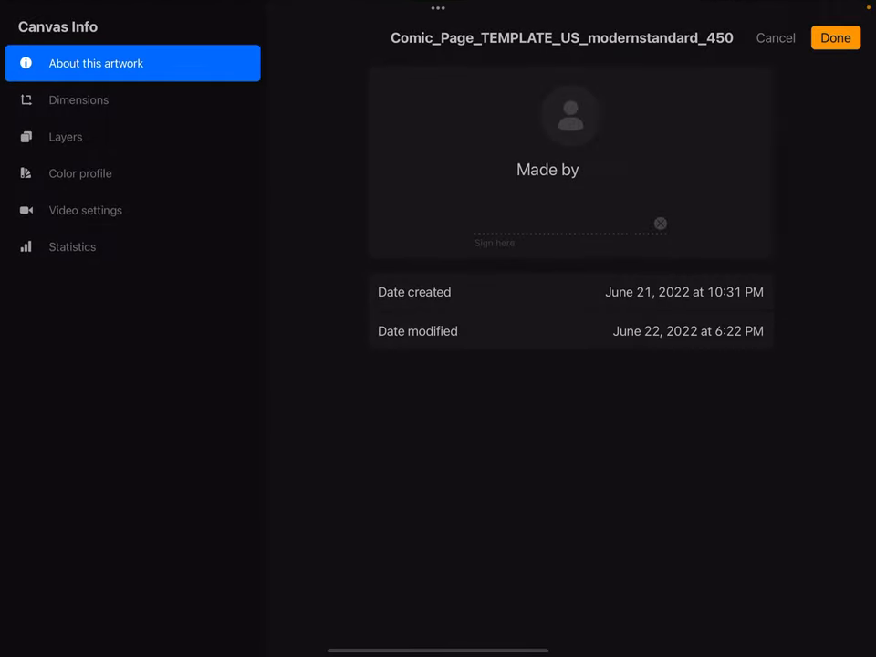
click(78, 99)
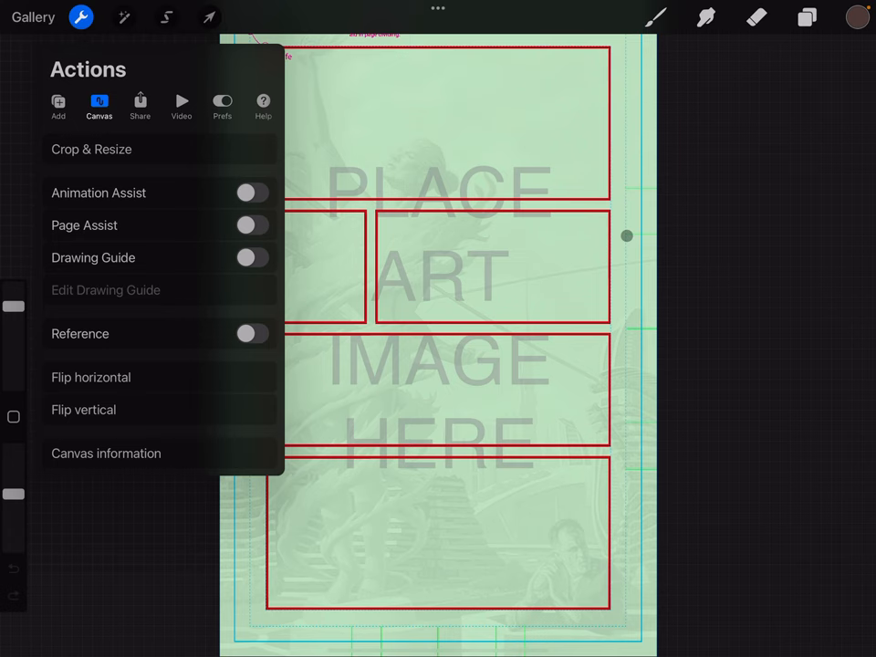
Step: Inspect the layer stack, revealing and dismissing the Guides layer's swipe options
click(88, 19)
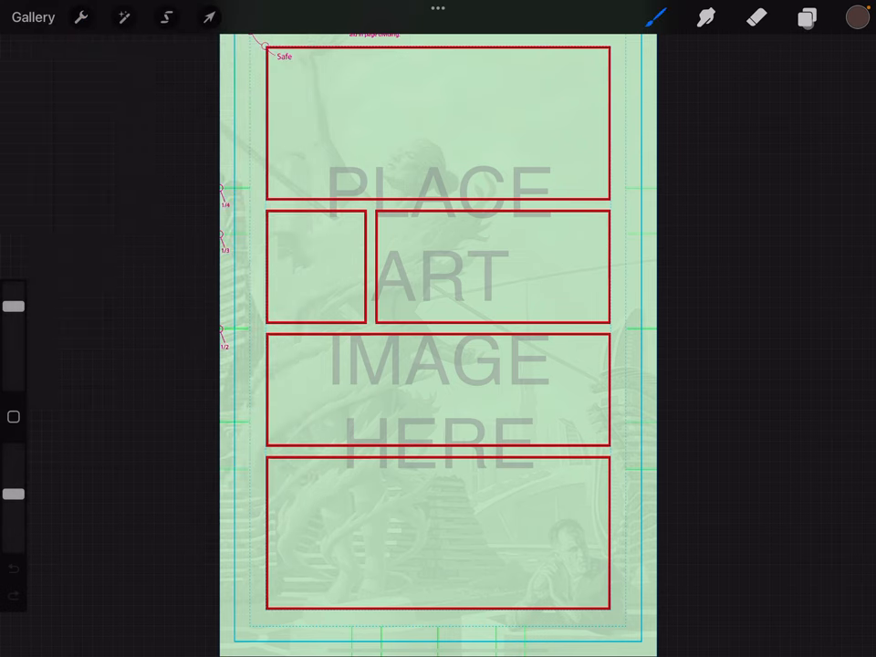
click(806, 18)
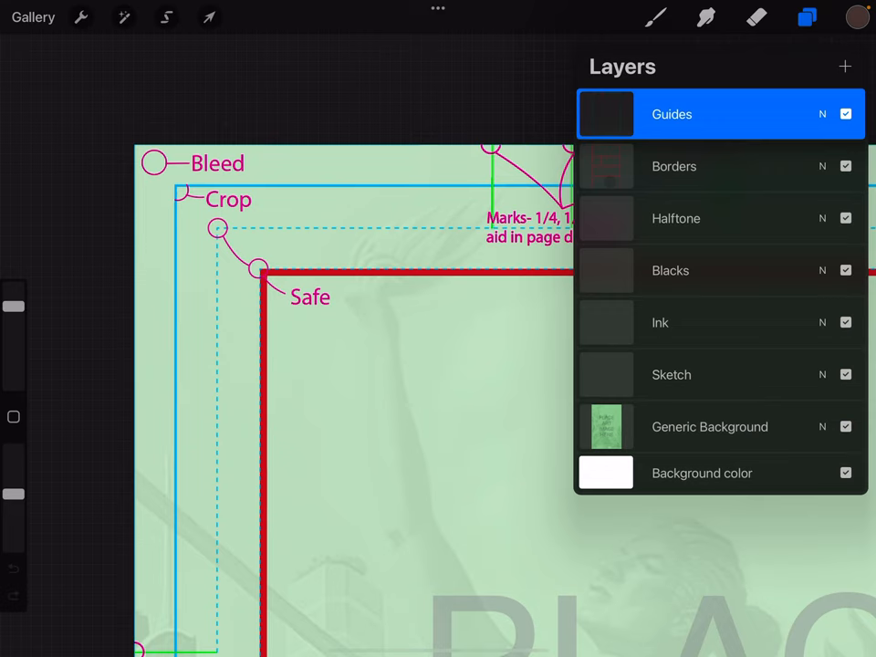
click(720, 113)
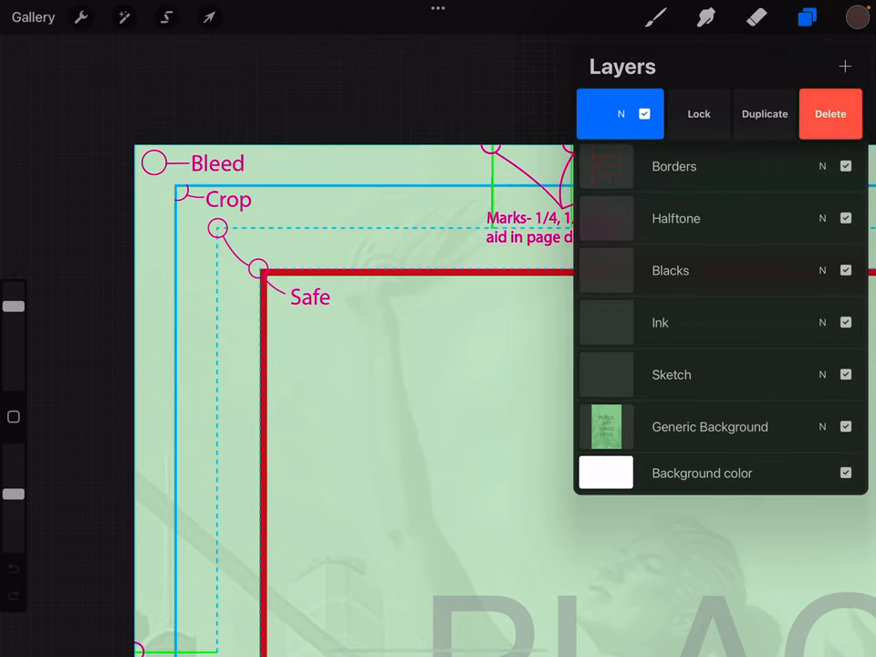
click(720, 113)
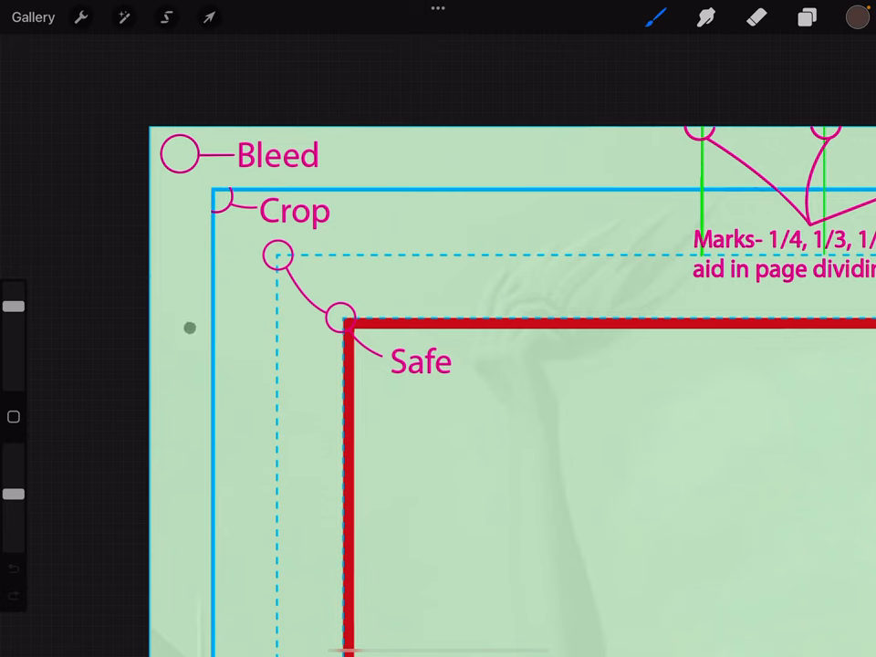
Step: Pan the view around the page corner to see the bleed, crop and safe guides
drag(190, 328, 214, 390)
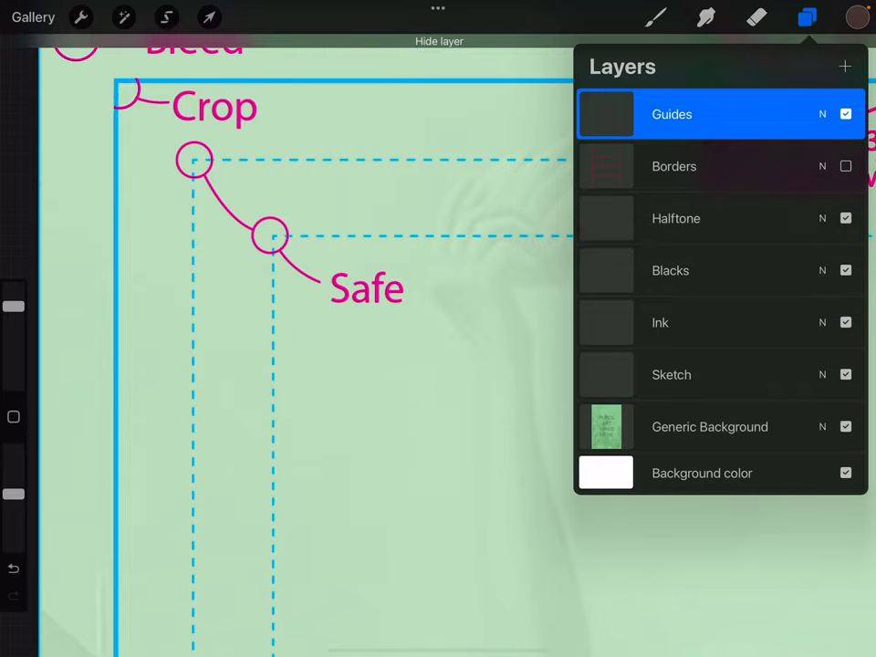
Step: Close the layers list to view the page top without red panel borders
click(806, 17)
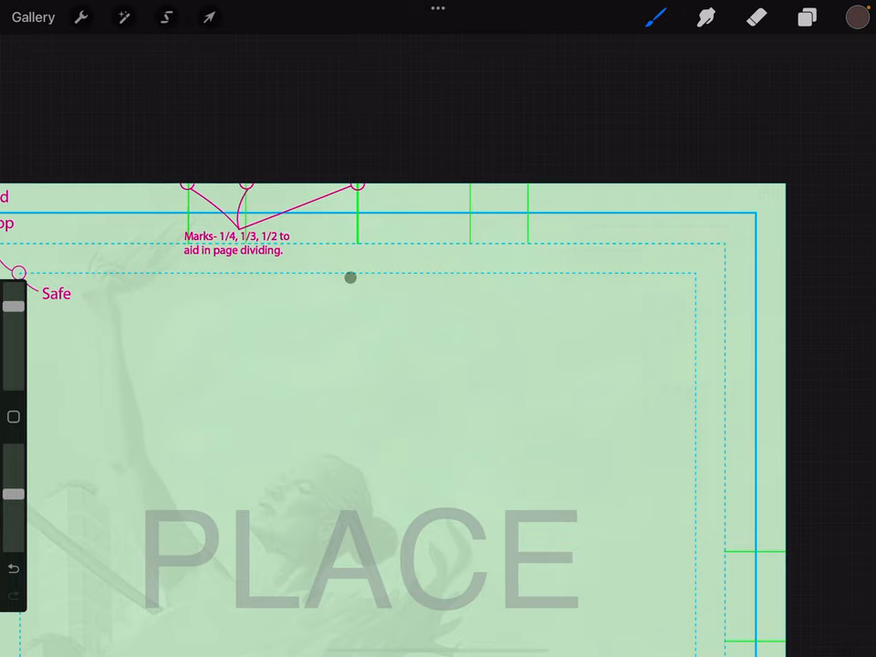
Step: Zoom out to the full page and hide the Guides layer, leaving only the placeholder art
scroll(down, 3)
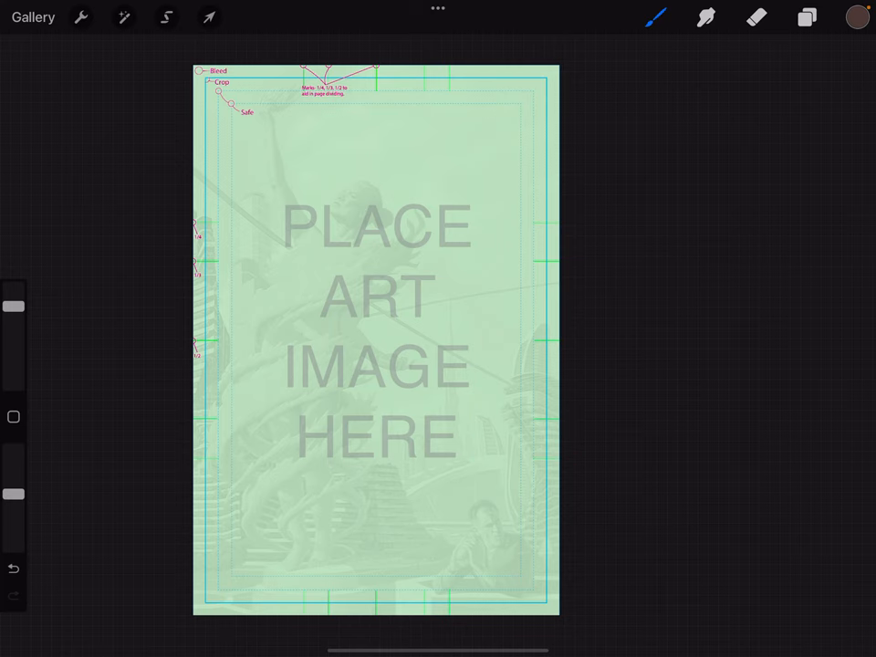
click(806, 20)
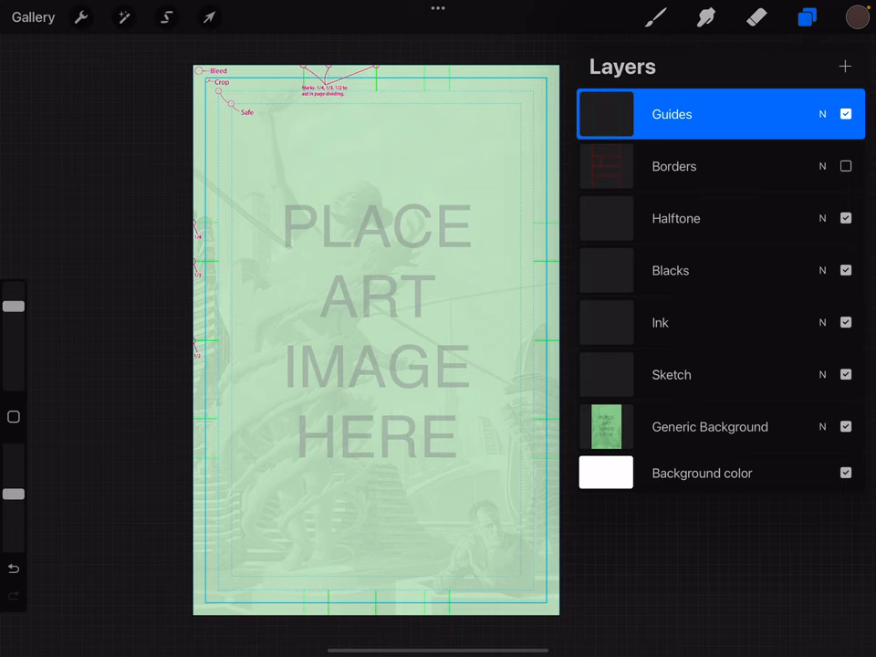
click(843, 113)
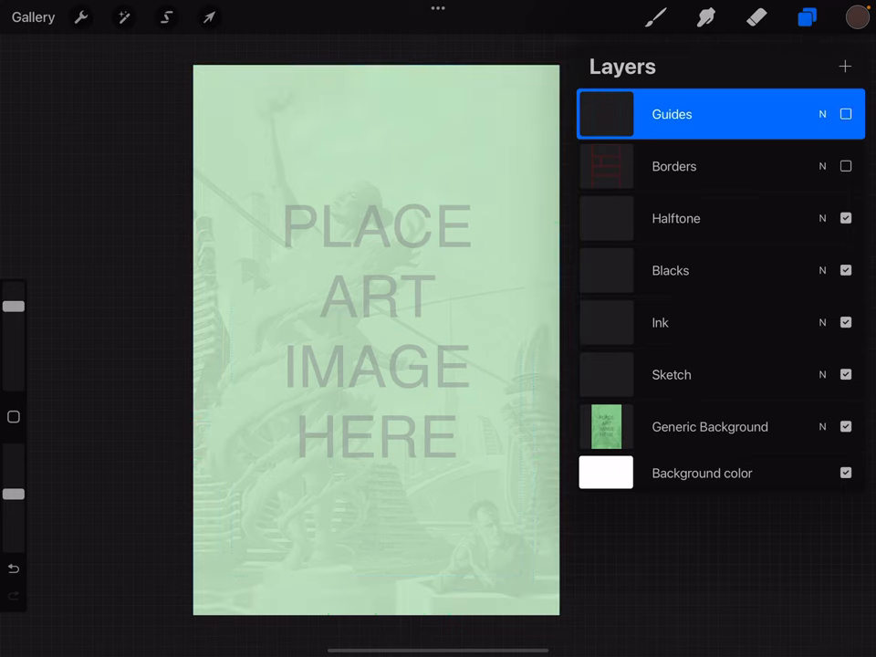